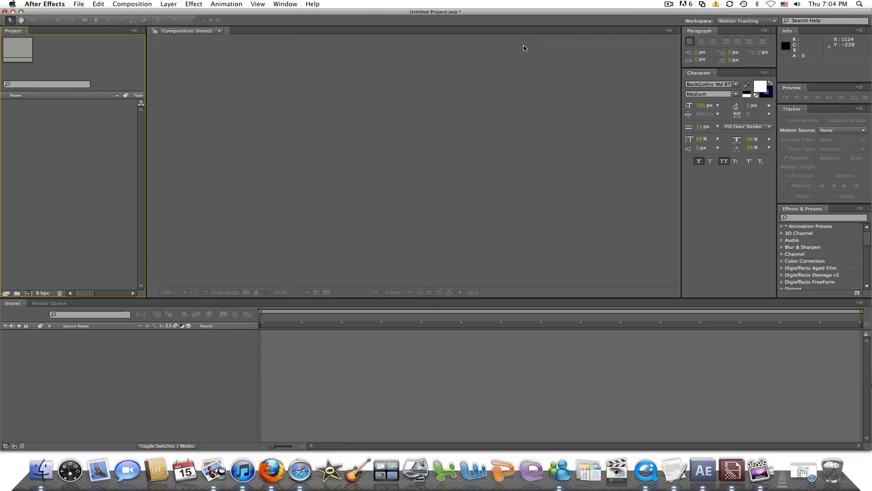
mouse_move(177, 19)
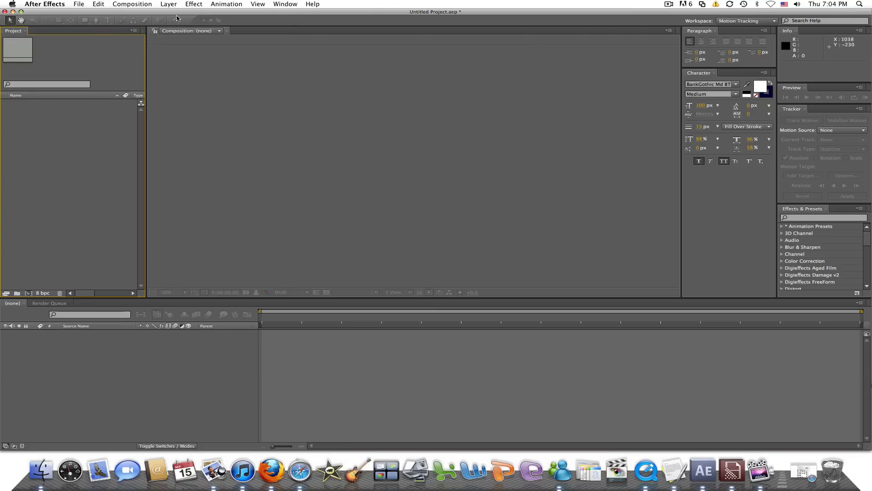
mouse_move(177, 16)
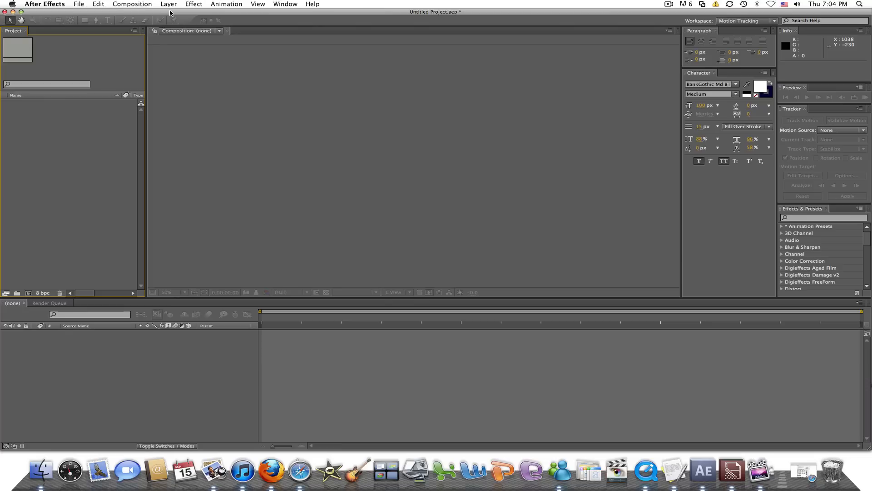
- Bring up the File menu's project commands, including Import
click(78, 4)
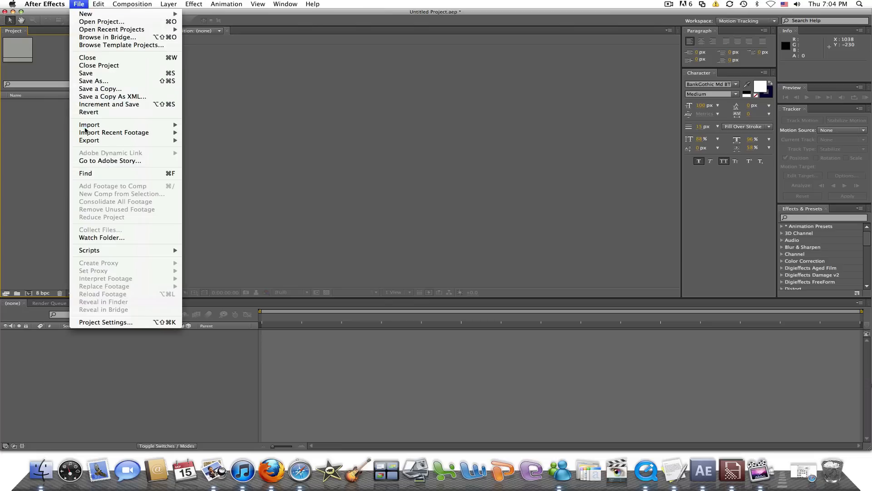
- Import tripple feed scrapyard snd.mp4 from the Desktop and create a matching 1280×720 composition
click(89, 124)
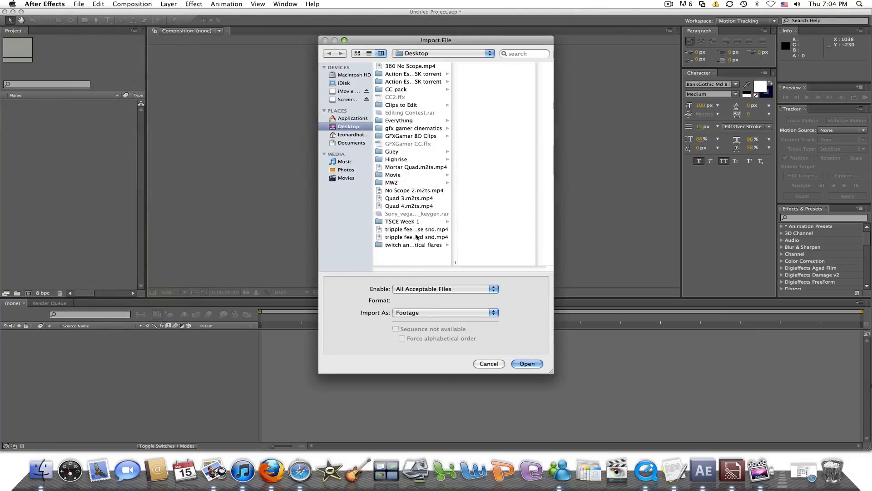
click(416, 236)
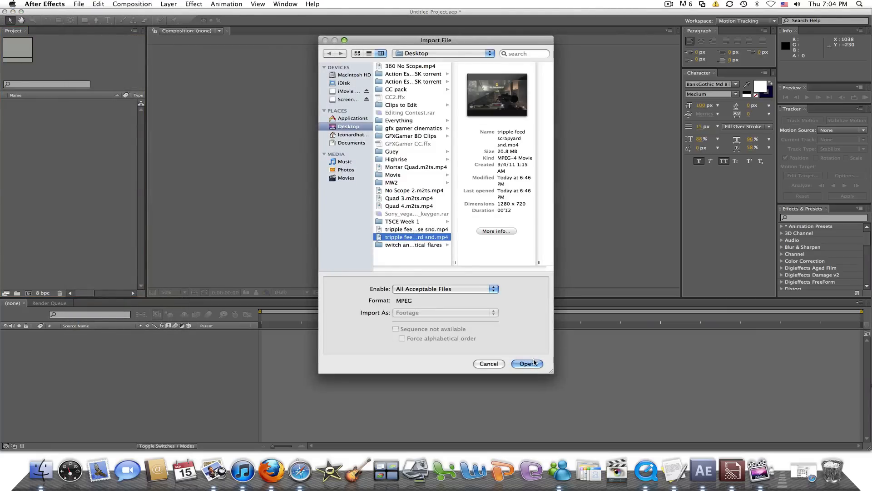
click(526, 363)
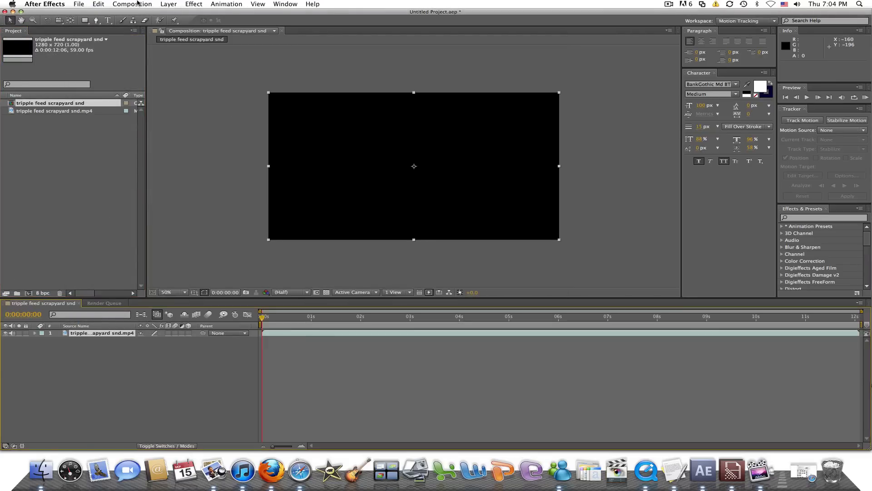
- Set the composition duration to 0:00:52:06 in Composition Settings
click(133, 3)
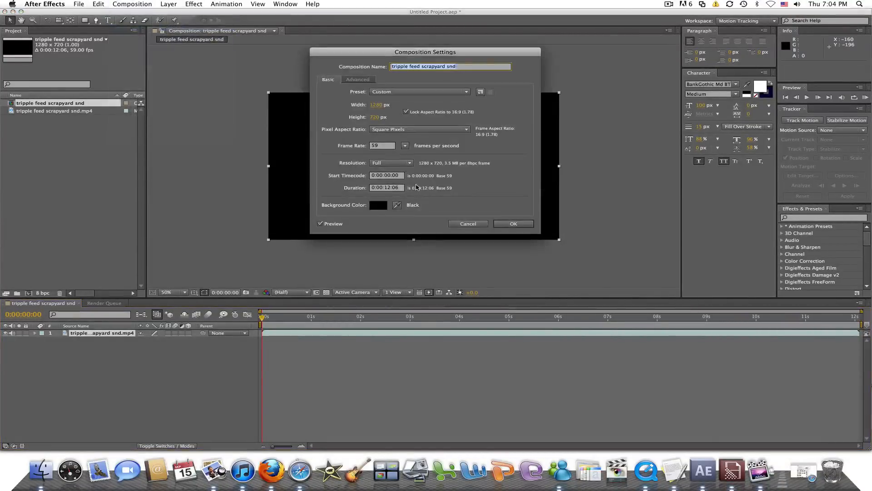
click(385, 187)
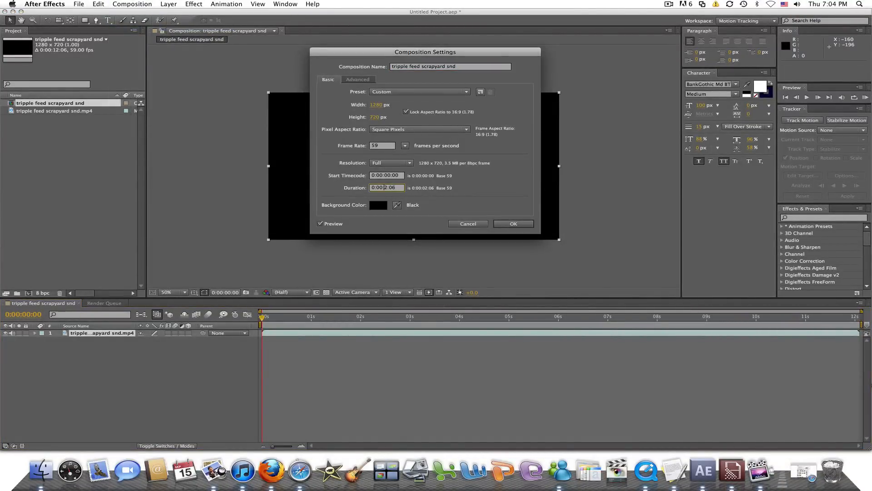
click(513, 223)
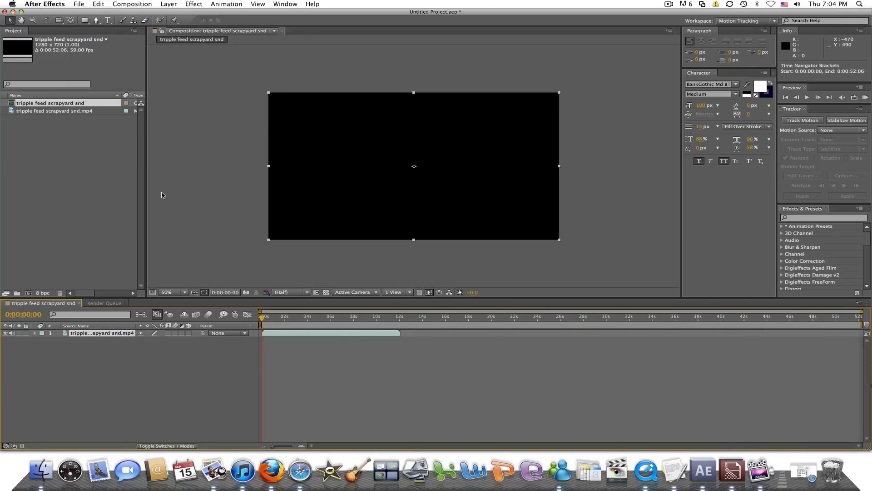
mouse_move(50, 108)
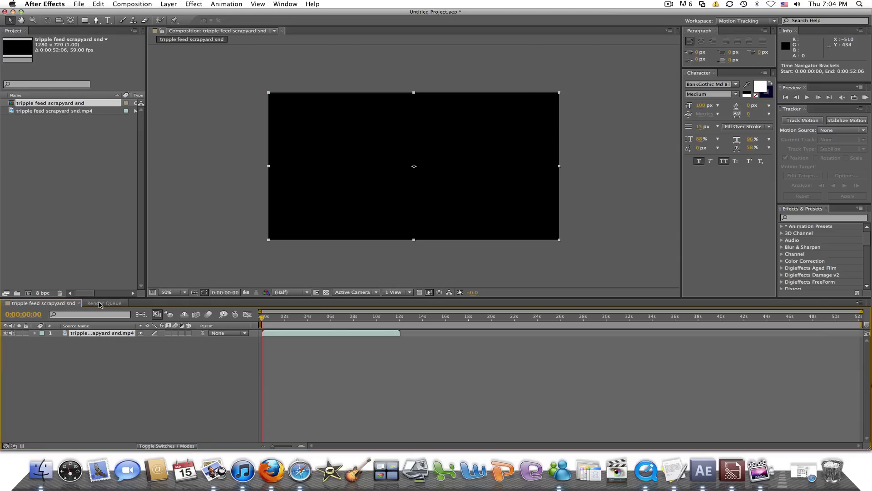
- Add a second copy of the scrapyard clip as a layer and scrub to the doorway at 0:00:06:19
click(54, 111)
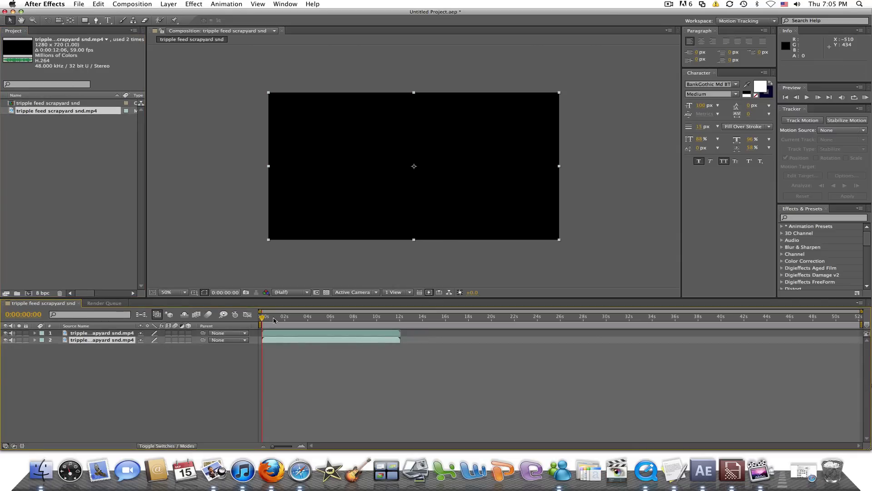
click(319, 316)
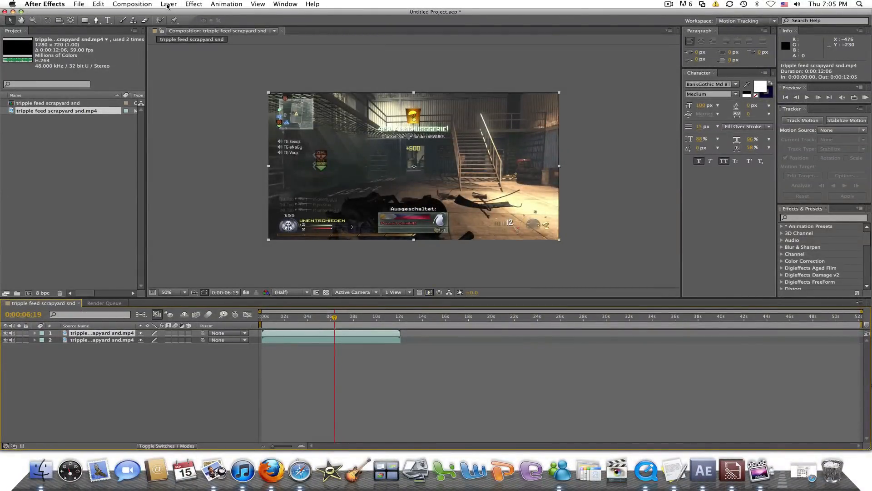
- Freeze the top scrapyard layer at 6:19 via Layer > Time > Freeze Frame and preview the held frame
click(169, 4)
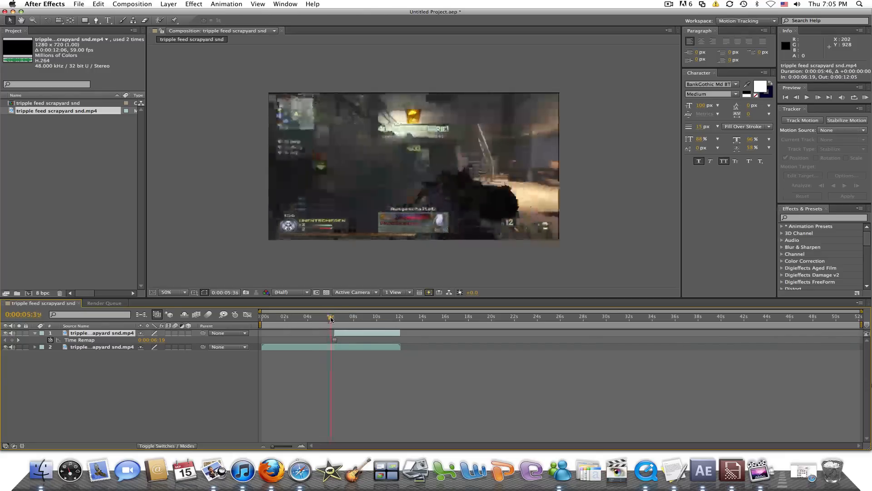
click(350, 316)
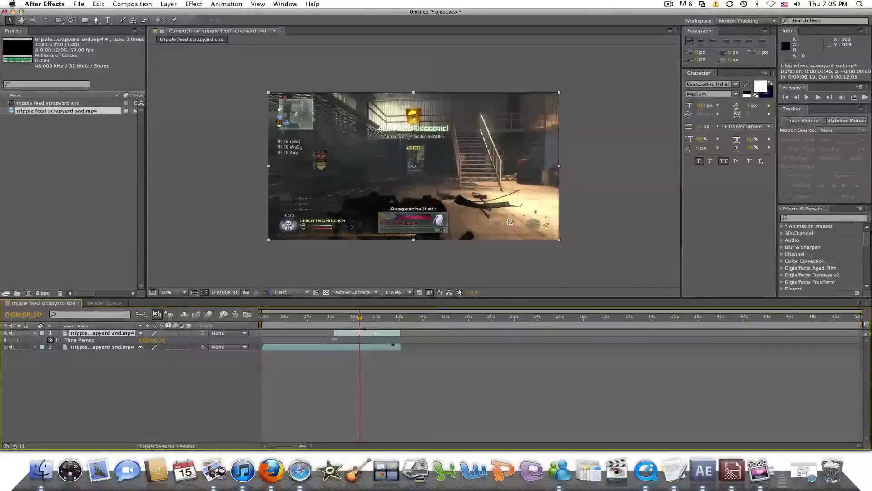
click(340, 315)
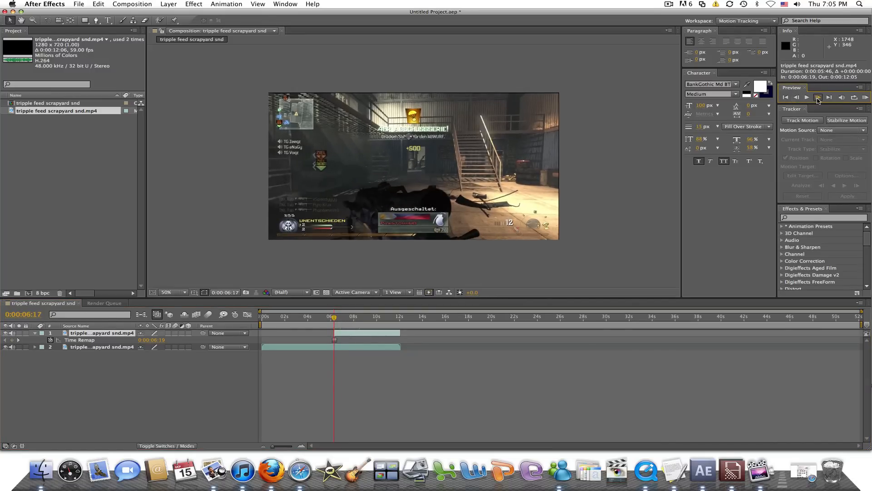
click(797, 97)
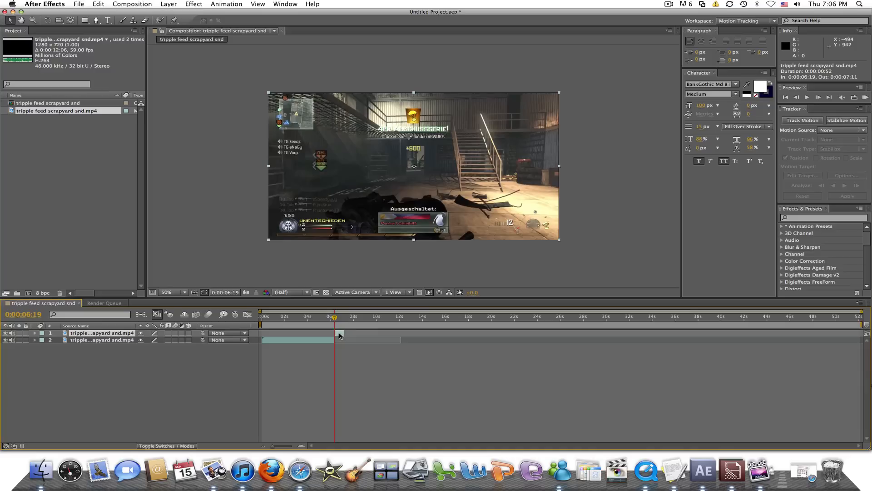
mouse_move(96, 21)
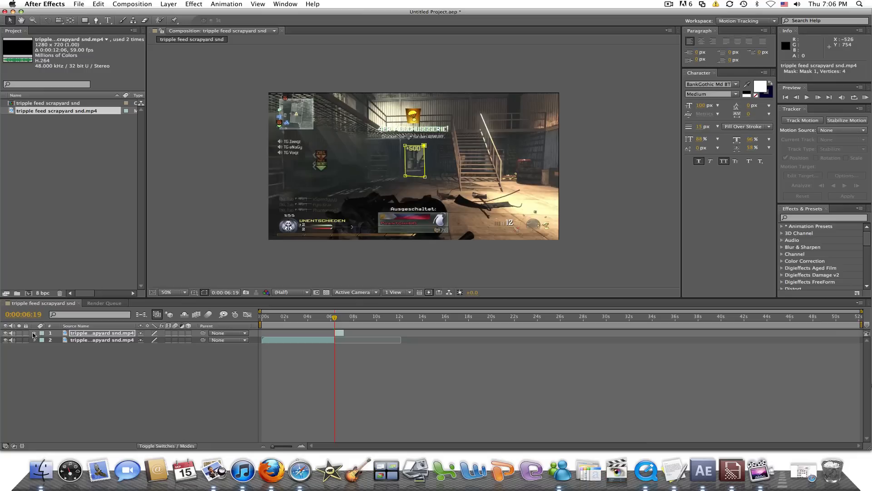
- Change Mask 1 on the frozen layer from Add to Subtract so the doorway is cut out
click(34, 333)
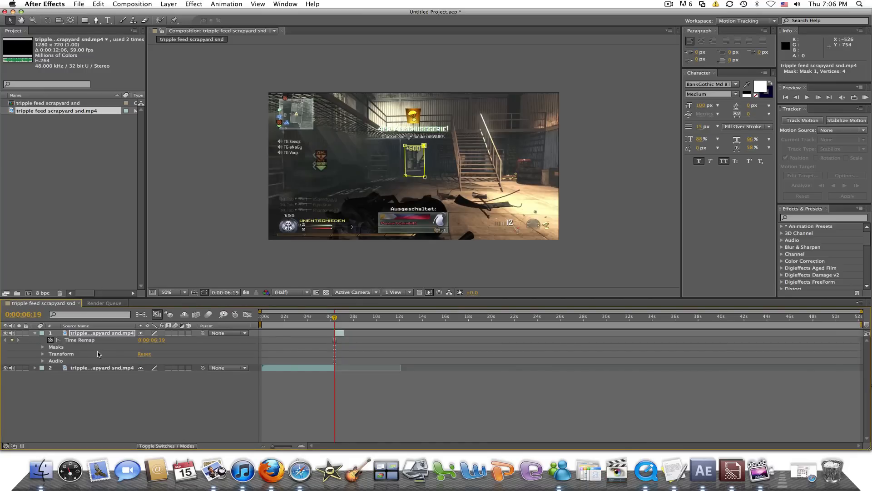
mouse_move(34, 349)
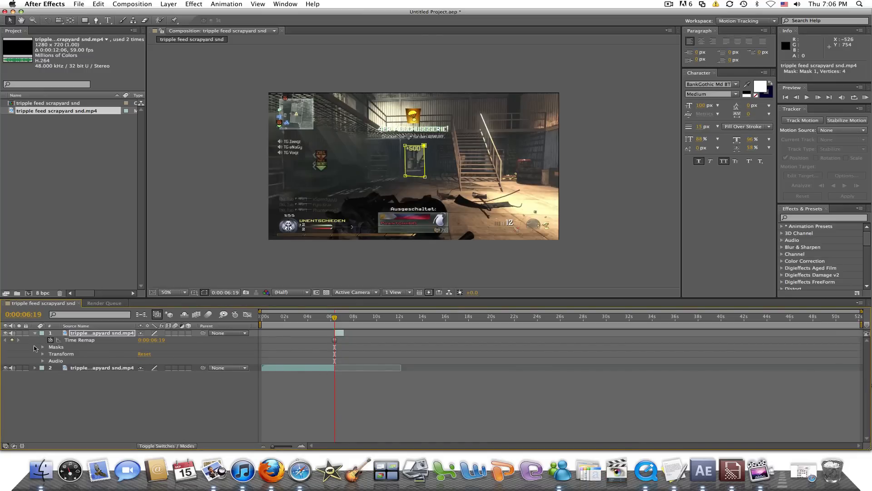
click(43, 346)
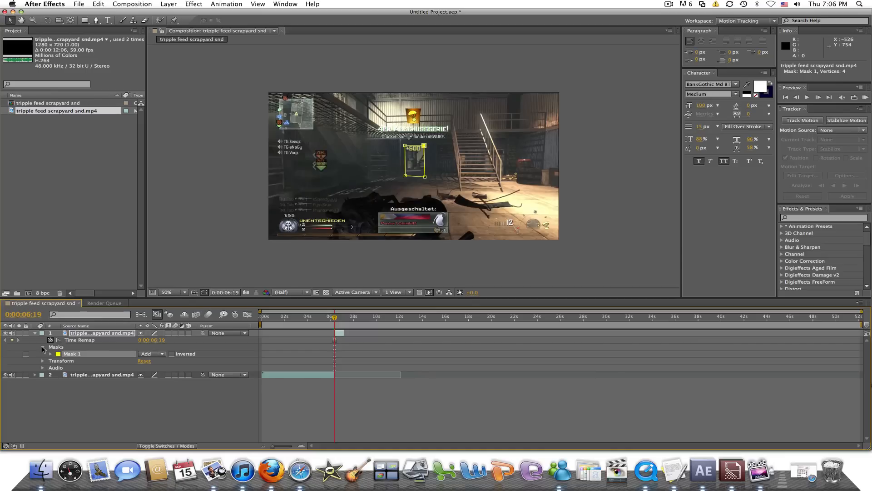
click(150, 354)
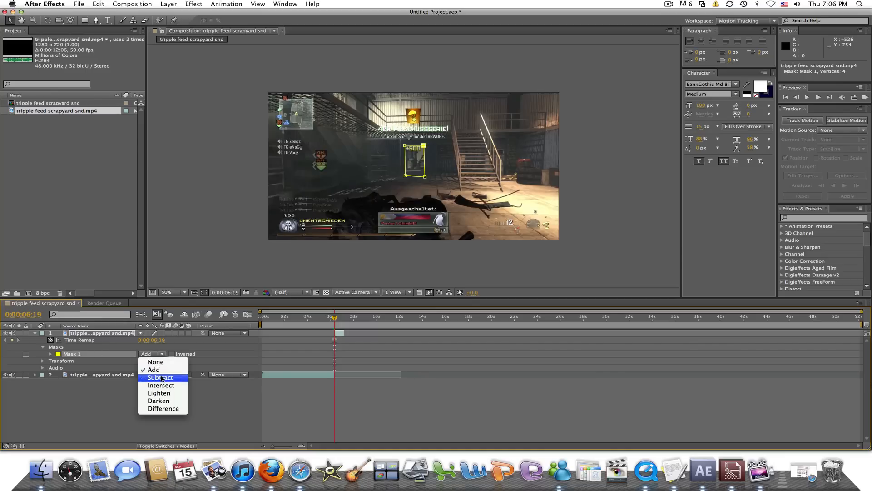
click(160, 378)
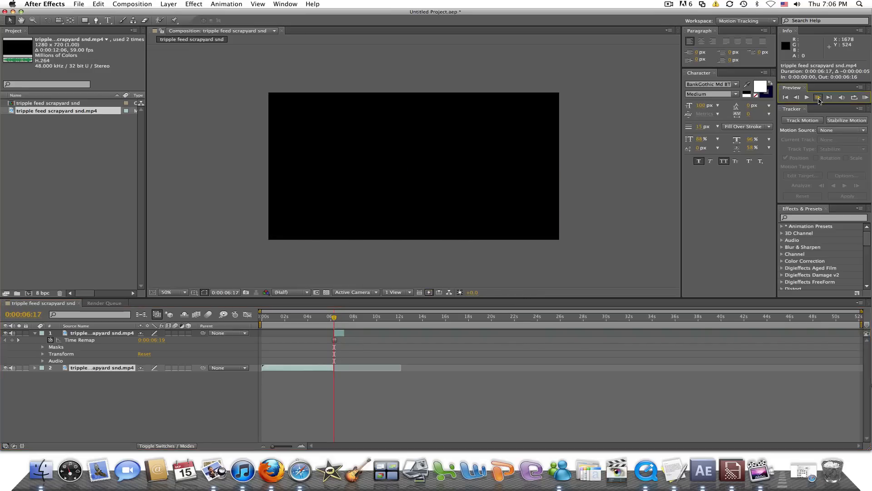
- Preview the black doorway cut-out, collapse the layer, and begin importing more footage
click(817, 98)
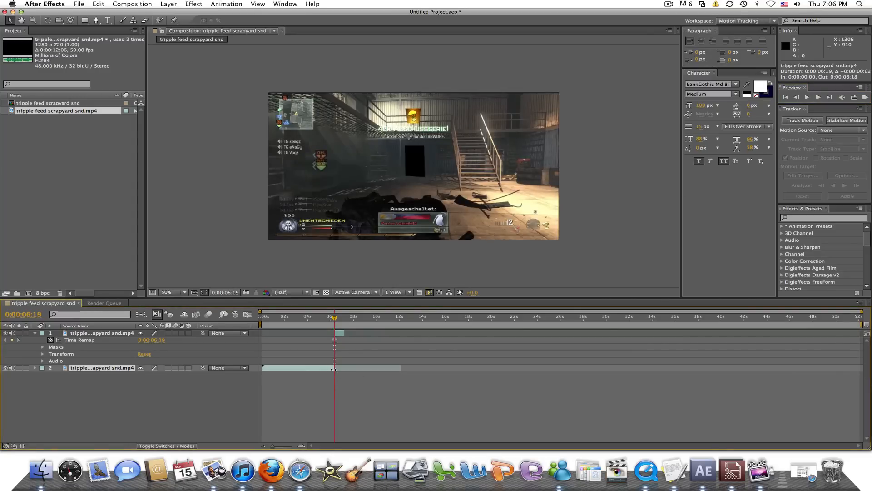
click(414, 165)
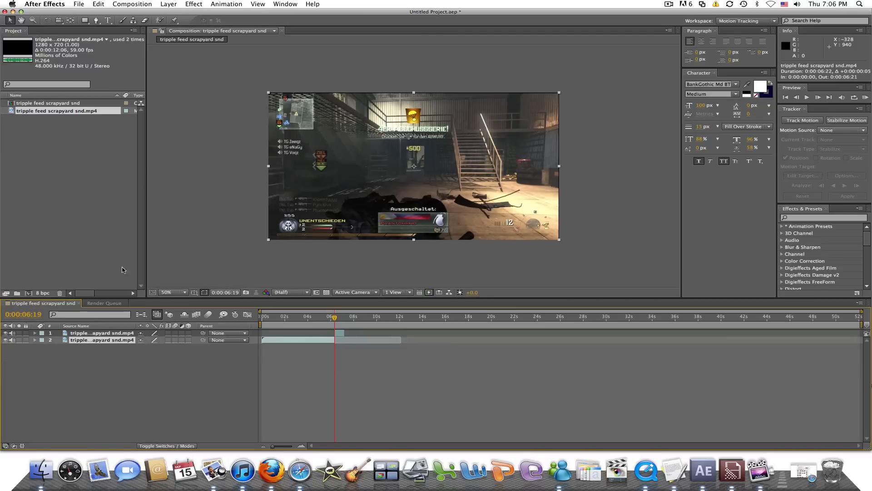
click(79, 5)
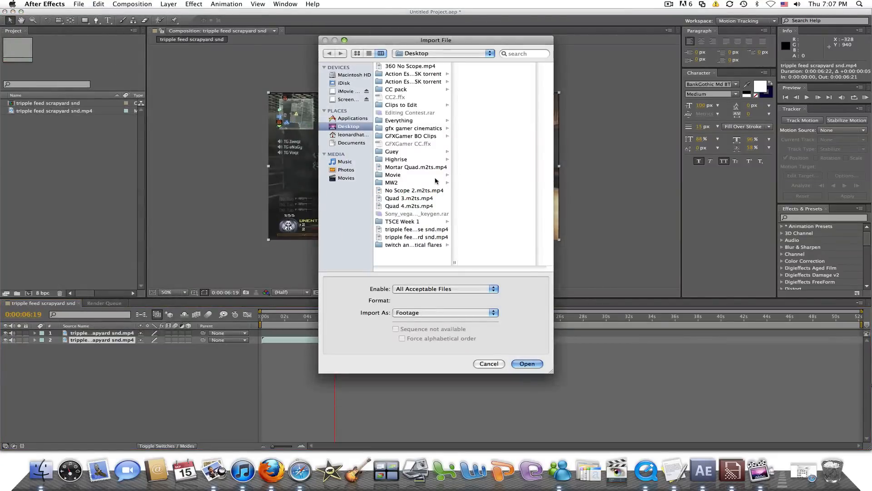
- Import tripple feed highrise snd.mp4 and place it as the middle layer at the freeze point
click(412, 229)
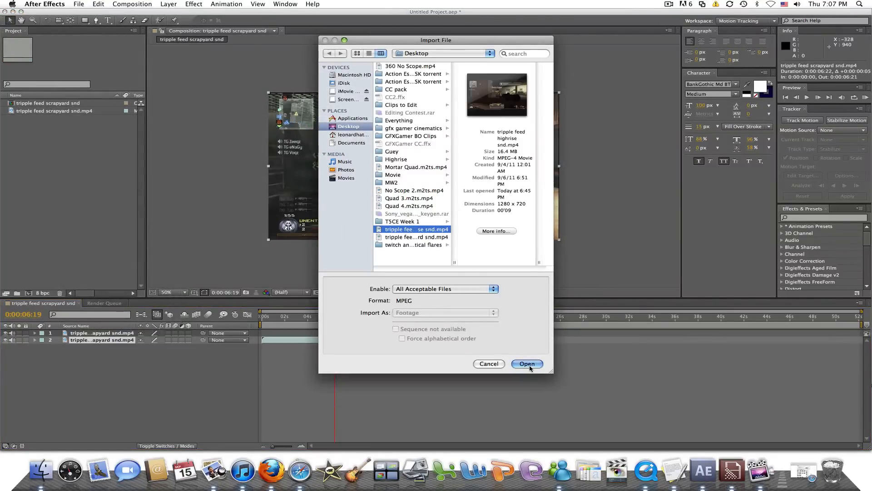
click(526, 363)
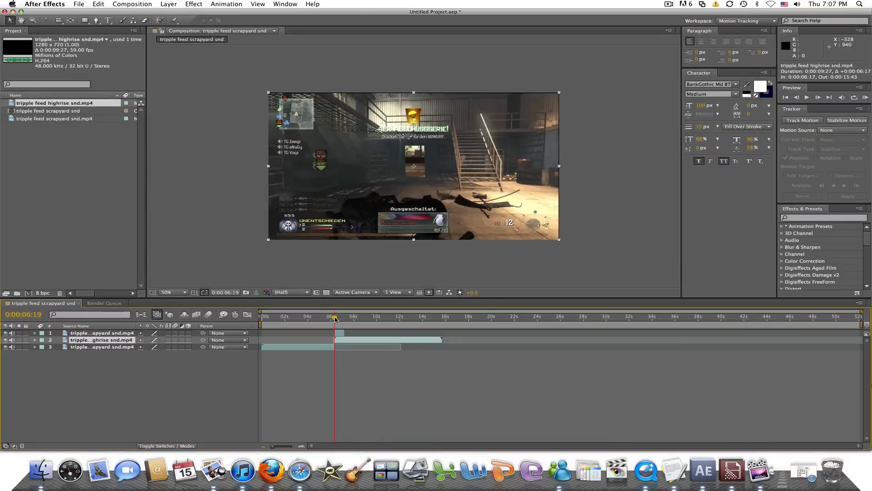
mouse_move(334, 316)
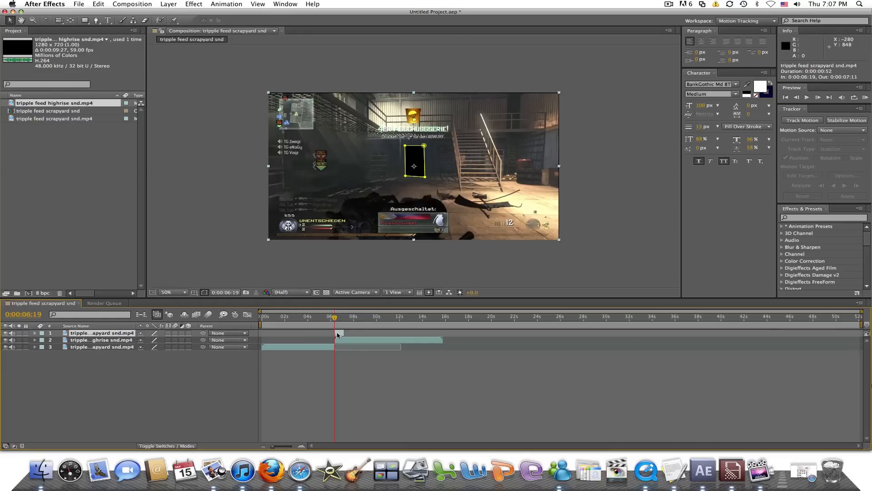
mouse_move(70, 353)
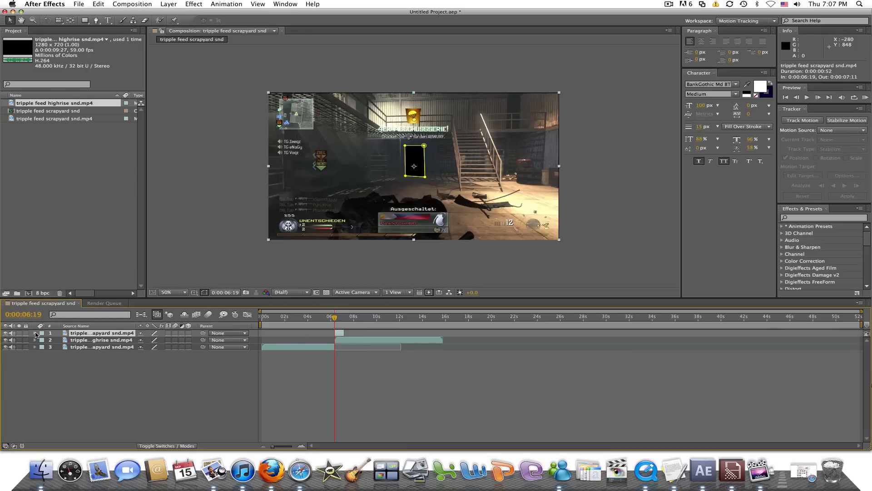
- Set starting Position and Scale keyframes on the frozen layer at 6:19, then move to about 7 seconds
click(34, 333)
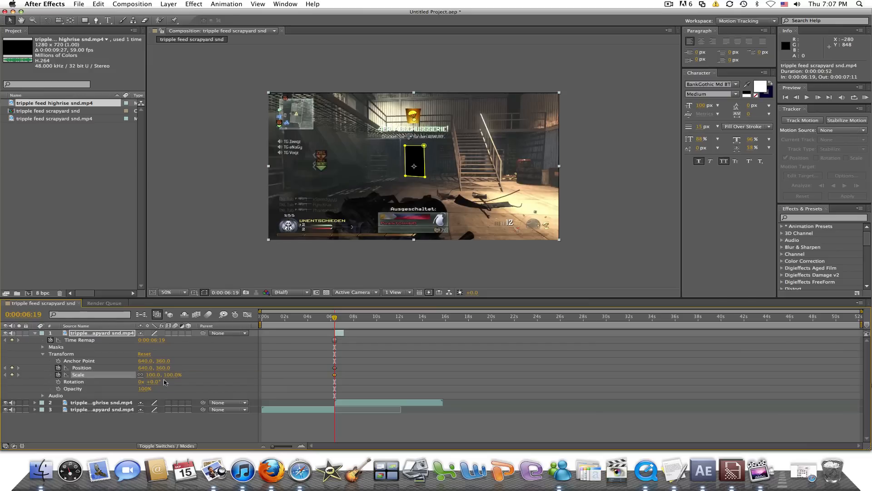
mouse_move(335, 317)
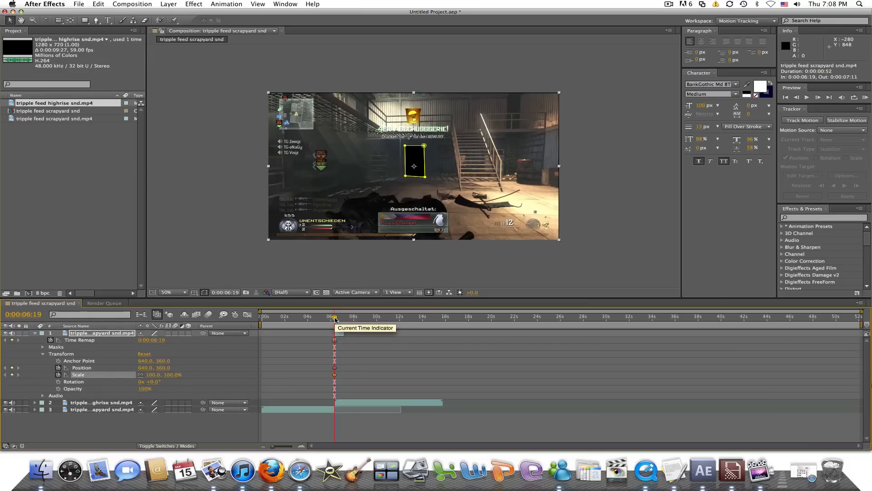
drag(335, 317, 343, 317)
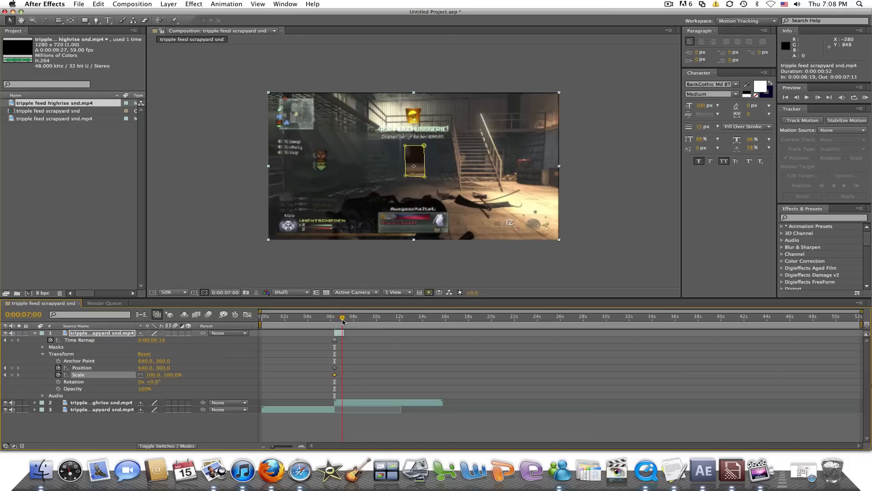
click(344, 316)
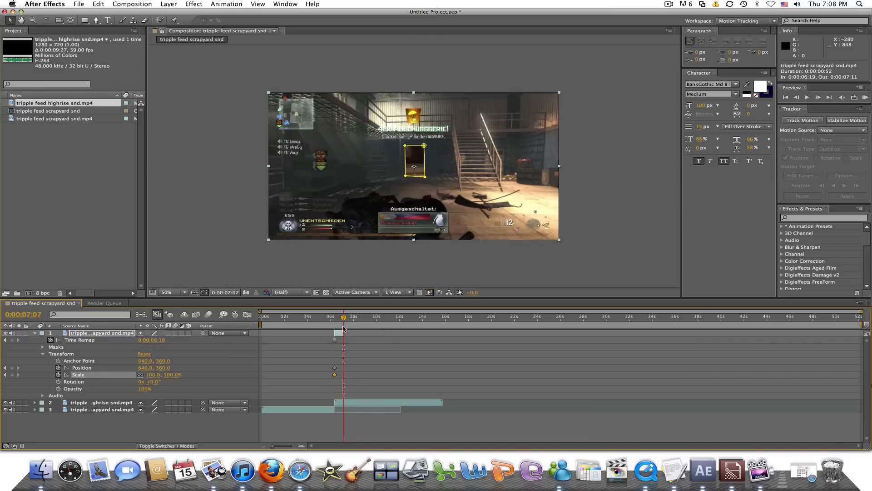